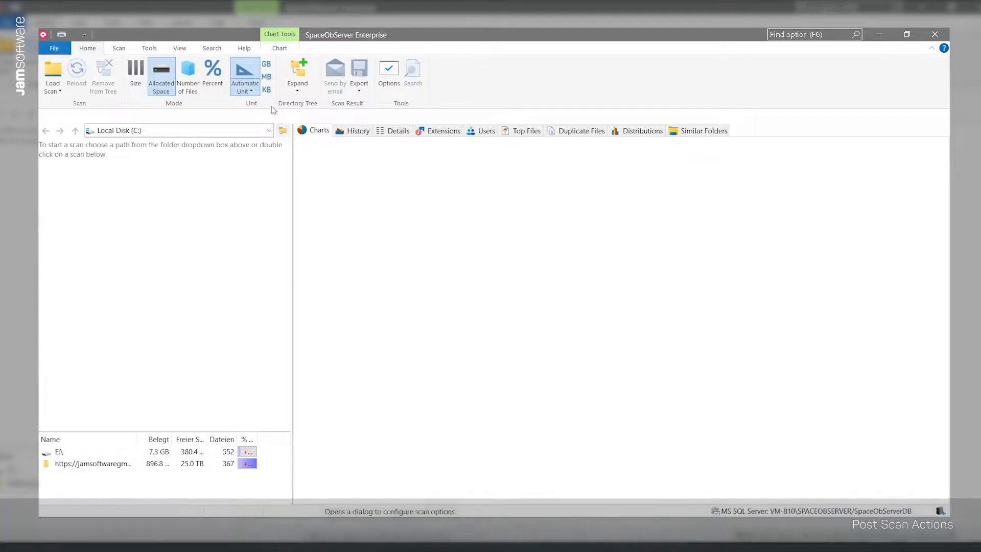
Switch the ribbon to the scan-related commands
left_click(118, 47)
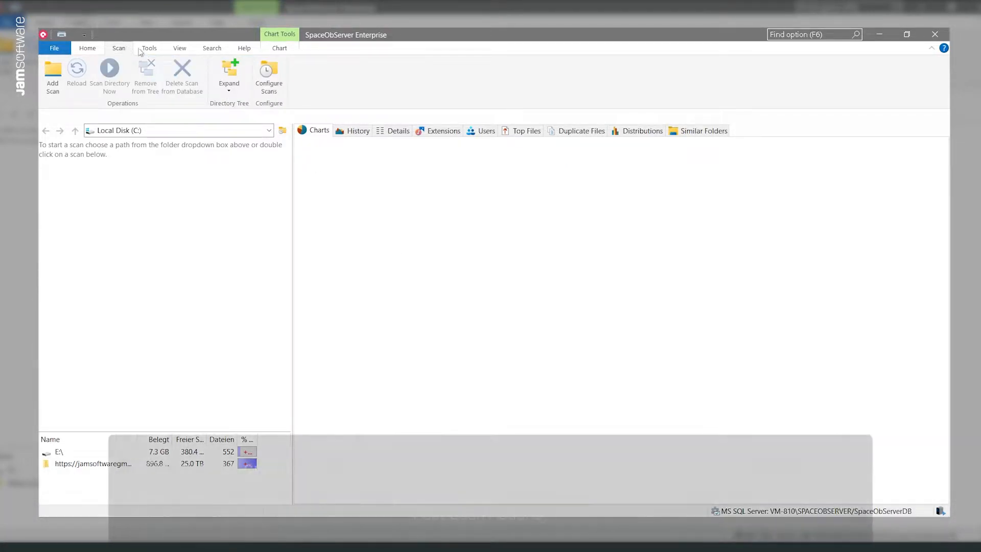
mouse_move(269, 77)
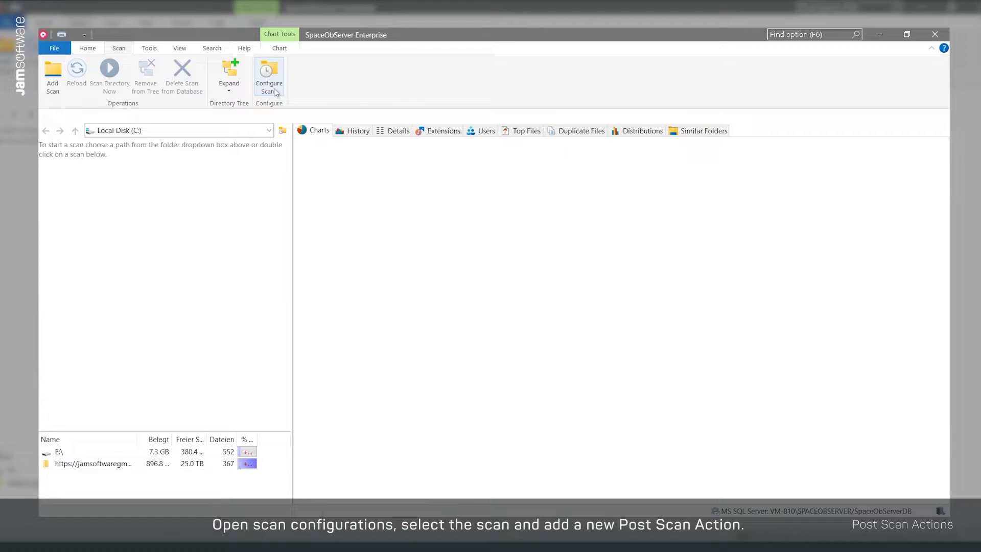
Show the Post Scan Actions of the SharePoint scan in Configure Scans
left_click(267, 72)
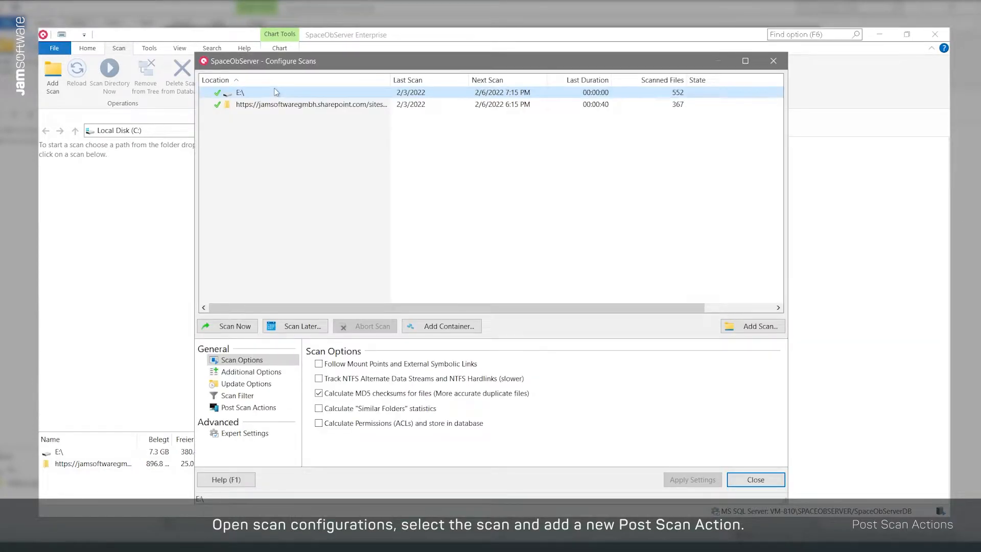
mouse_move(358, 101)
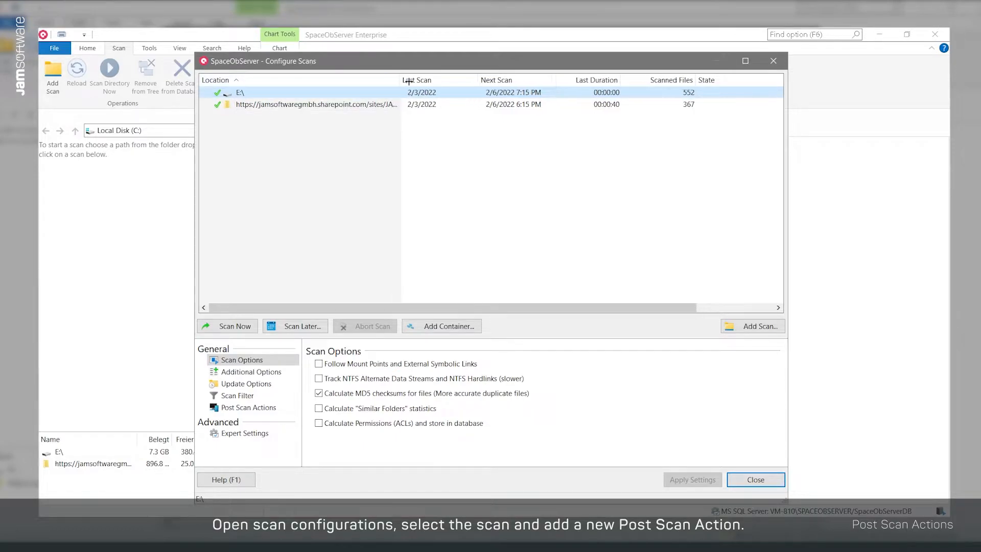
left_click(316, 104)
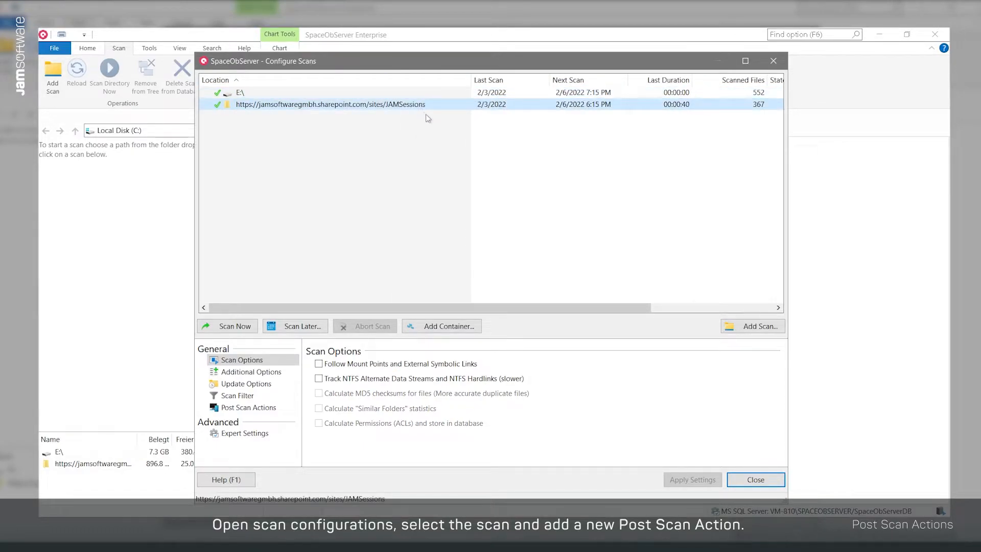
left_click(247, 406)
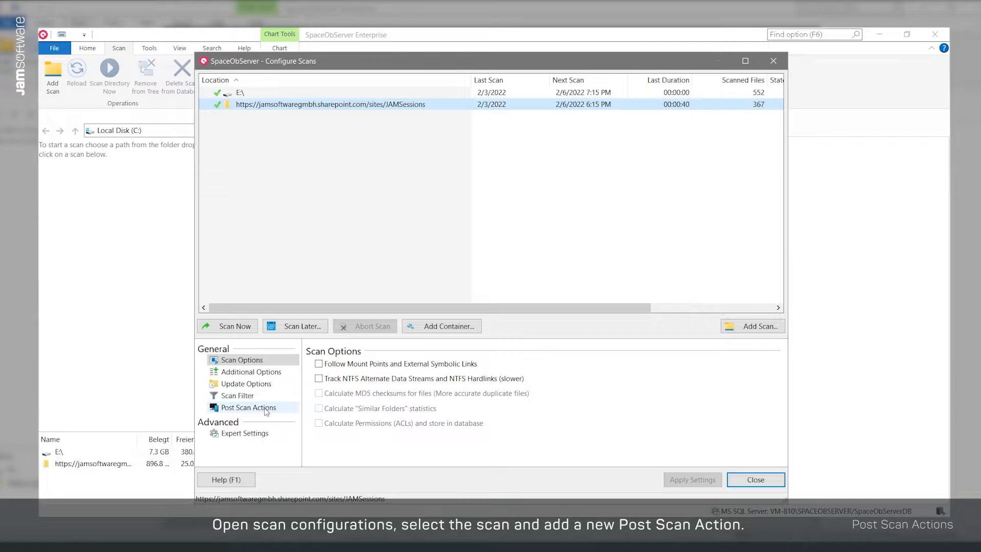
left_click(248, 406)
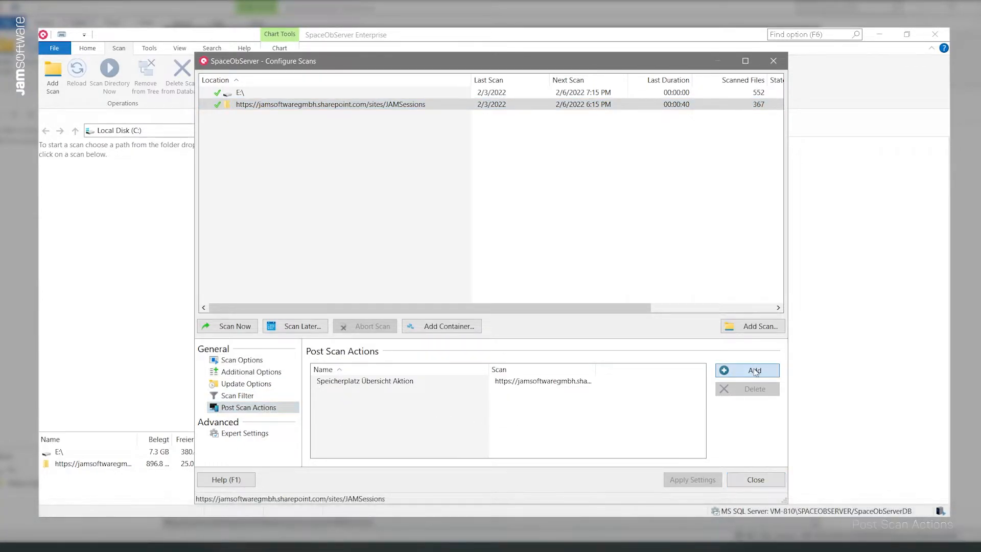
Add a new post scan action and sort its export by Size
left_click(754, 370)
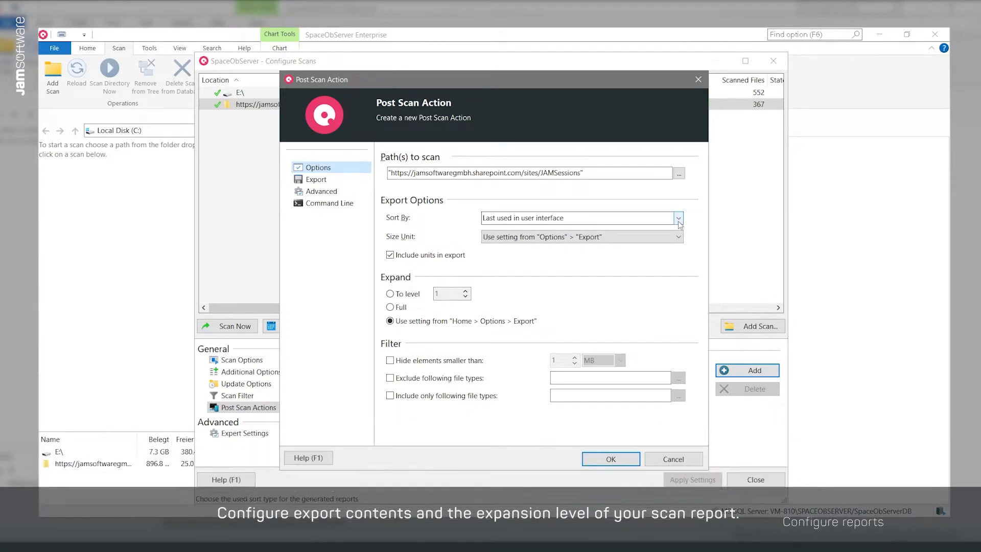
left_click(678, 217)
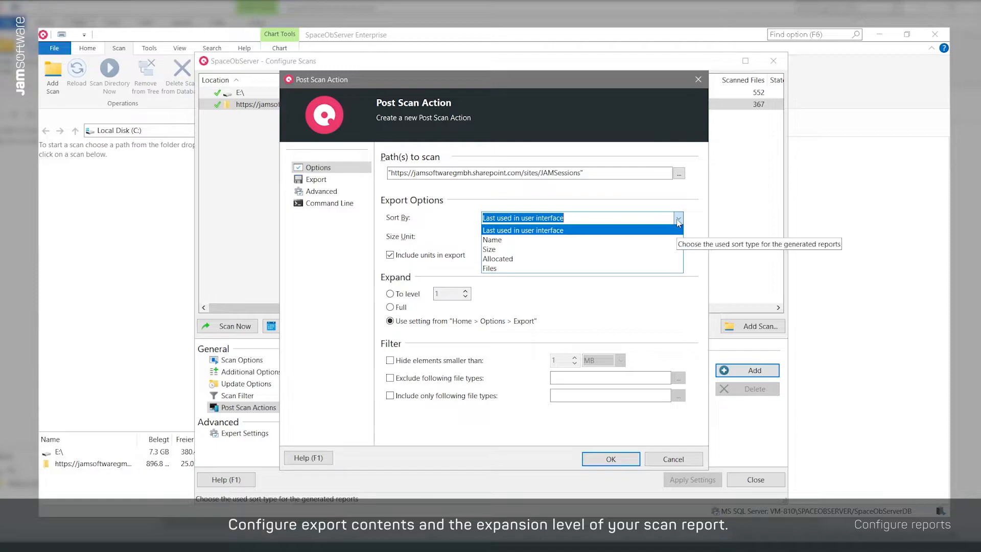
left_click(489, 249)
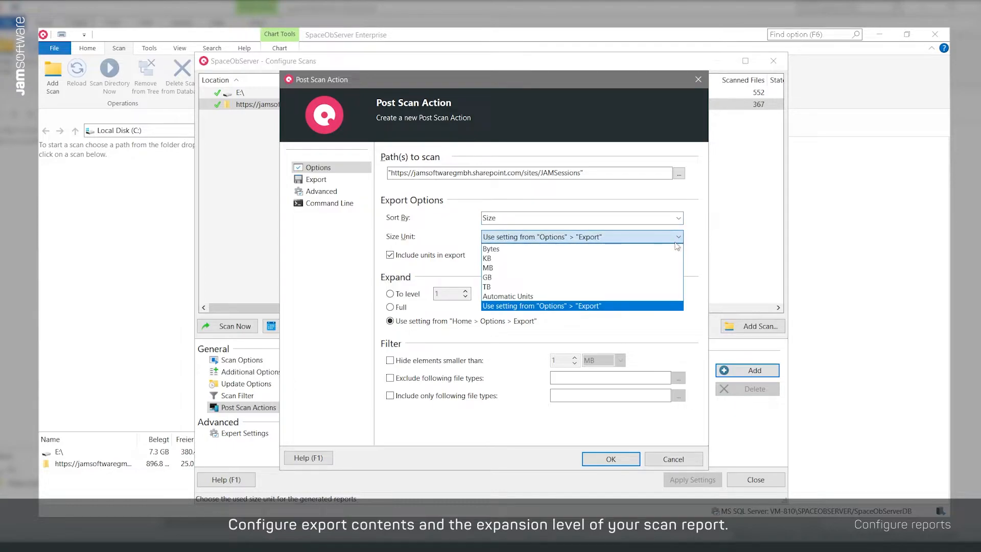
mouse_move(651, 276)
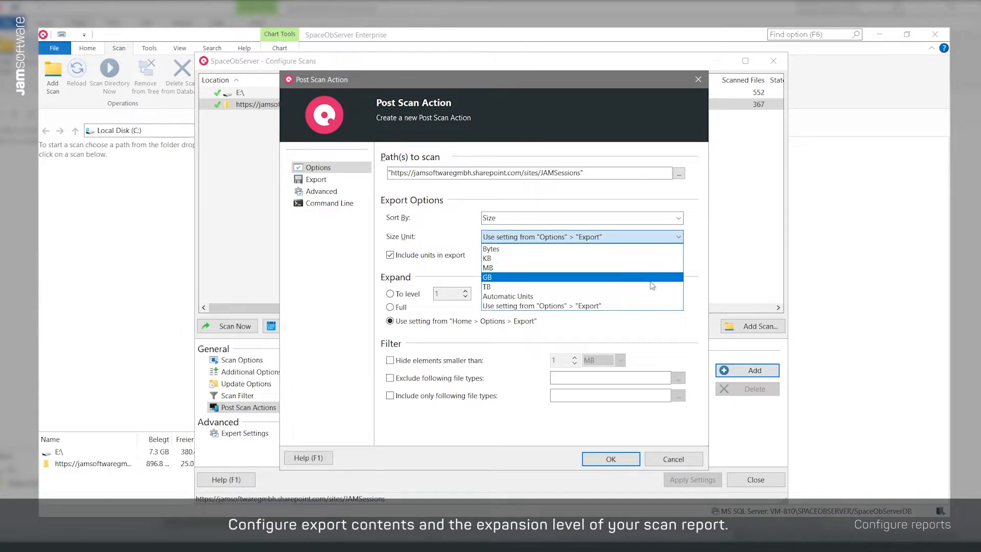
mouse_move(652, 306)
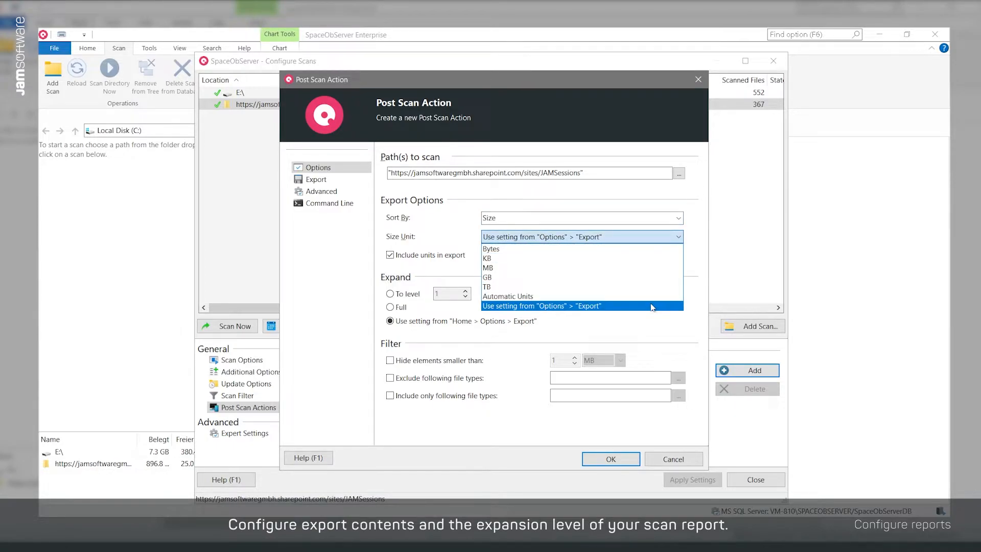
Keep the size unit from the export options and expand the report to level 5
left_click(581, 306)
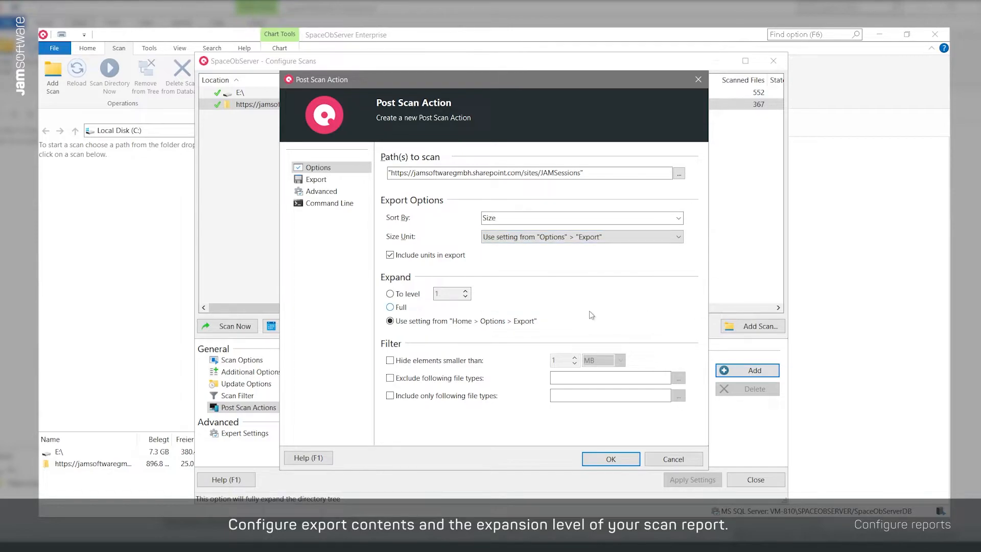
left_click(389, 307)
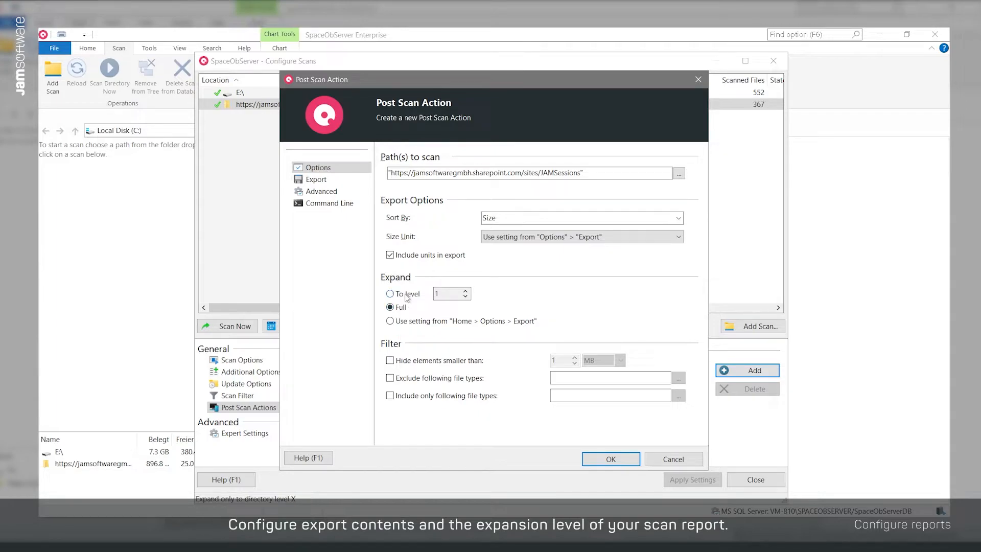
left_click(390, 294)
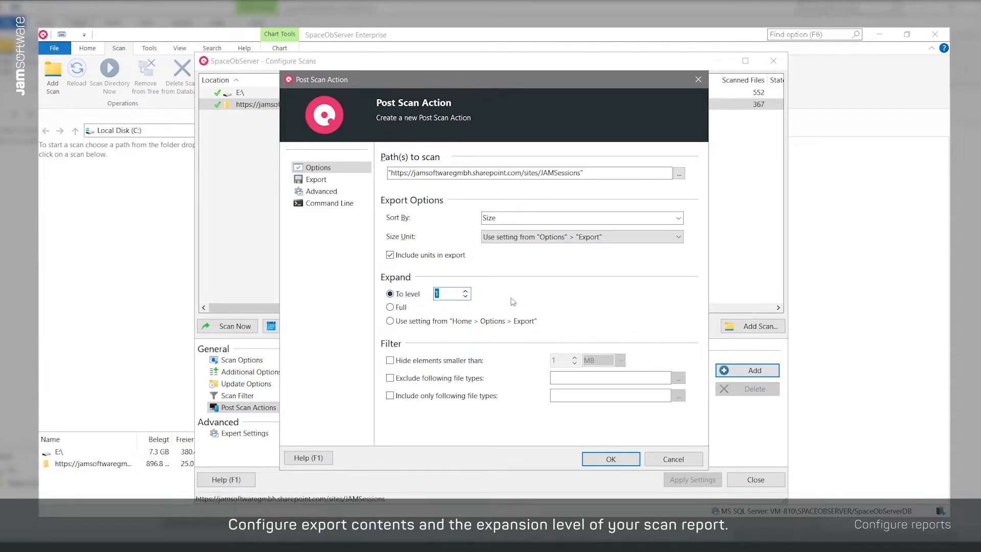
type("5")
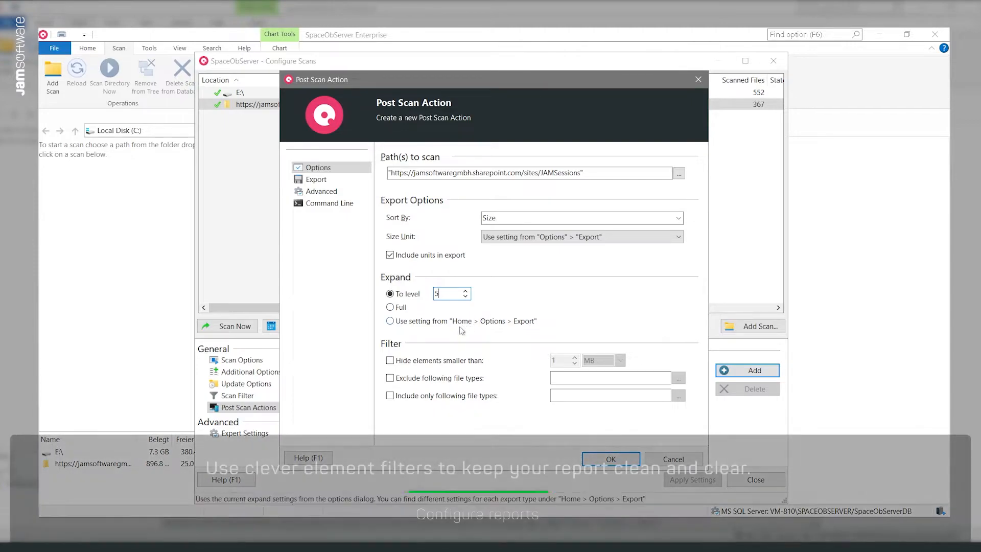
Hide elements smaller than 20 MB and exclude items matching *Temp*
left_click(390, 359)
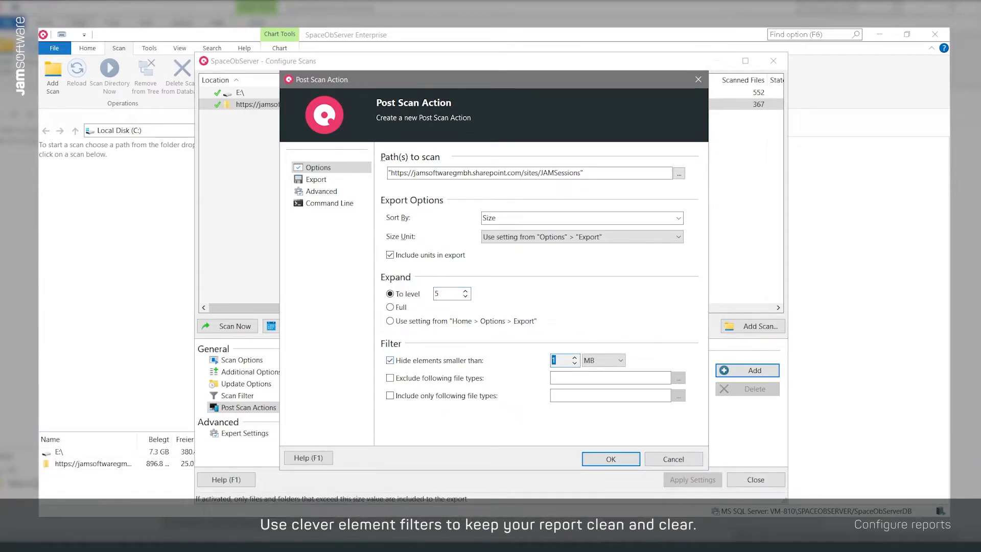
type("20")
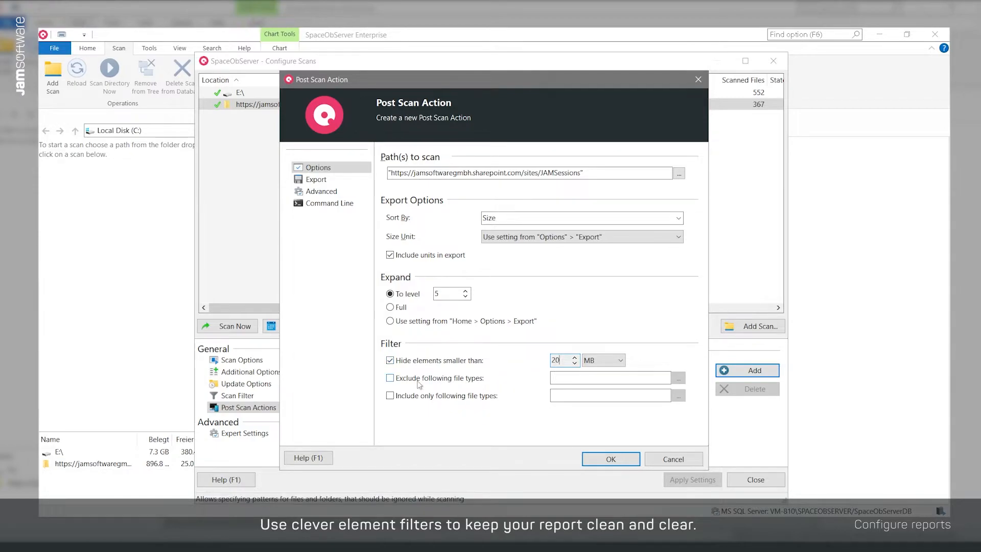
left_click(390, 378)
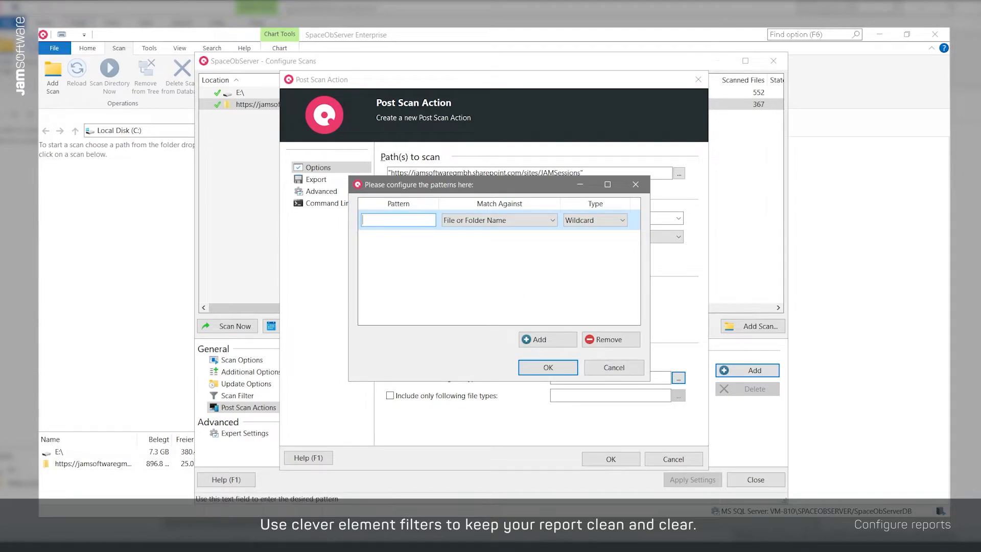
type("Temp")
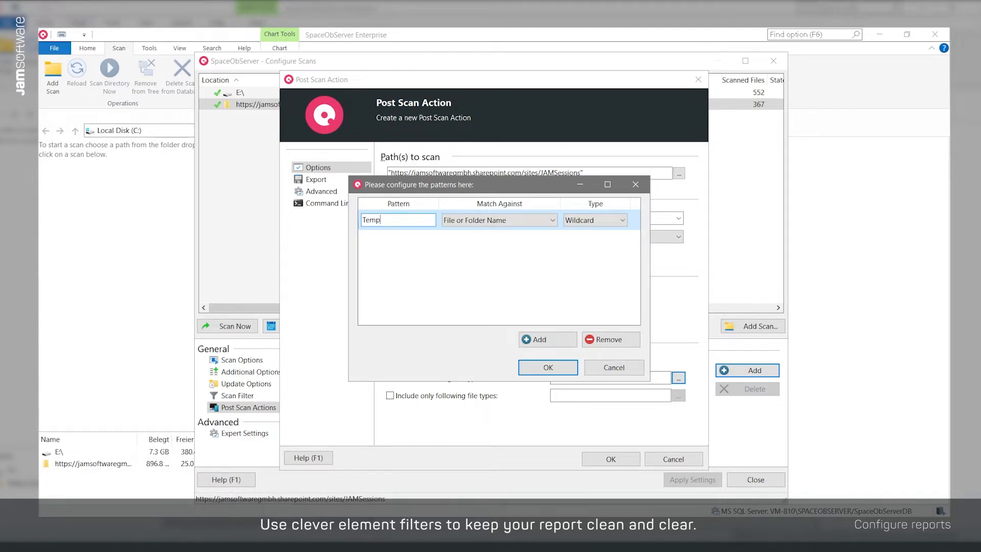
left_click(548, 367)
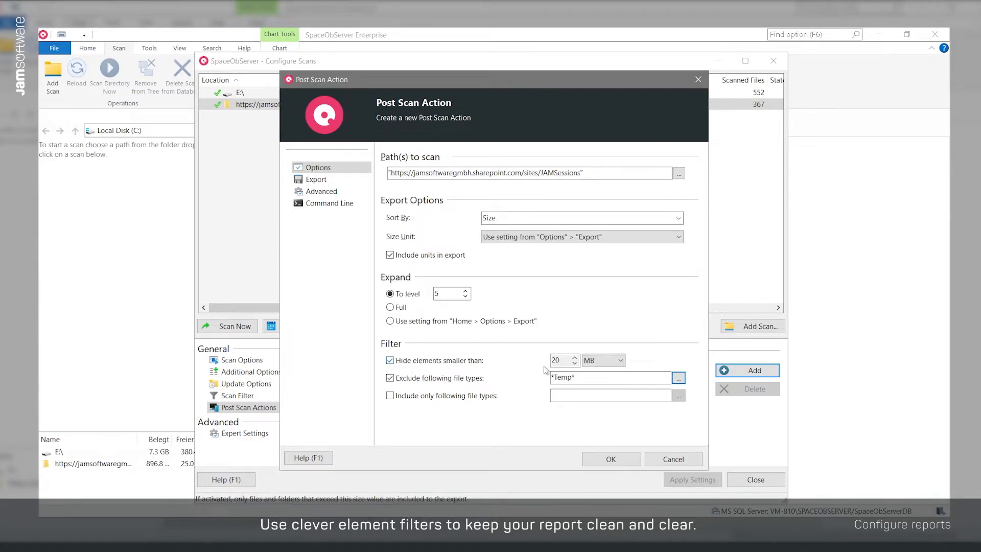
Export a timestamped Excel file named Server Report Excel to Server Reports
left_click(316, 178)
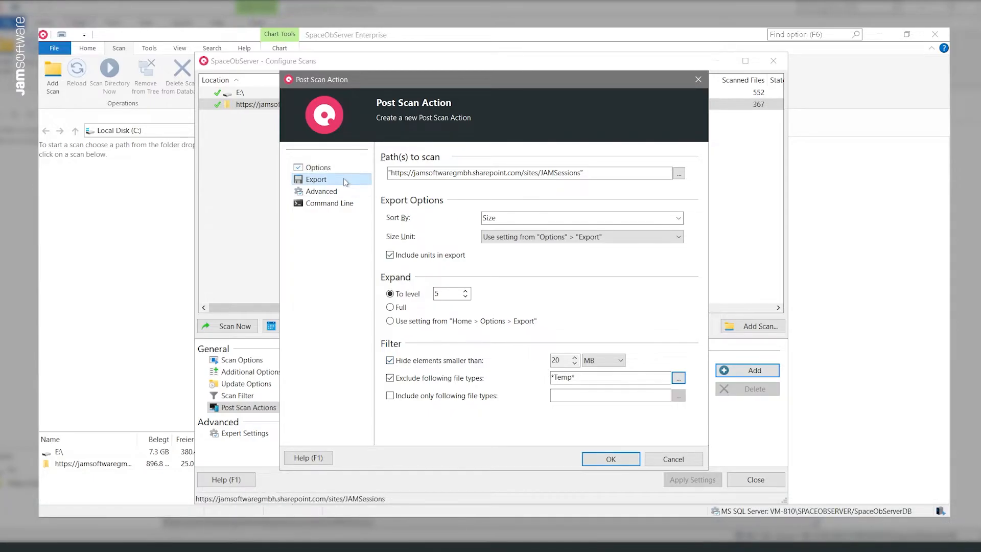
left_click(316, 179)
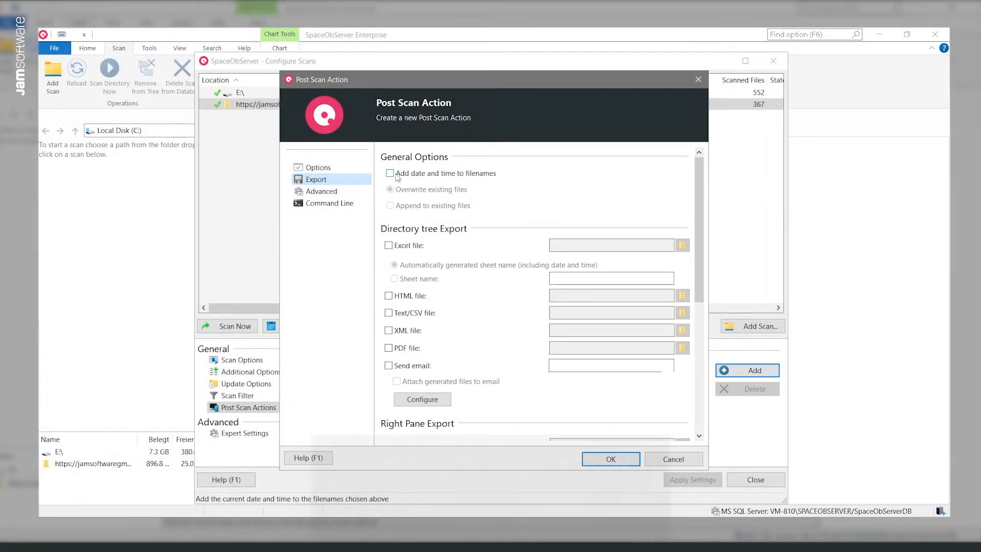
left_click(389, 172)
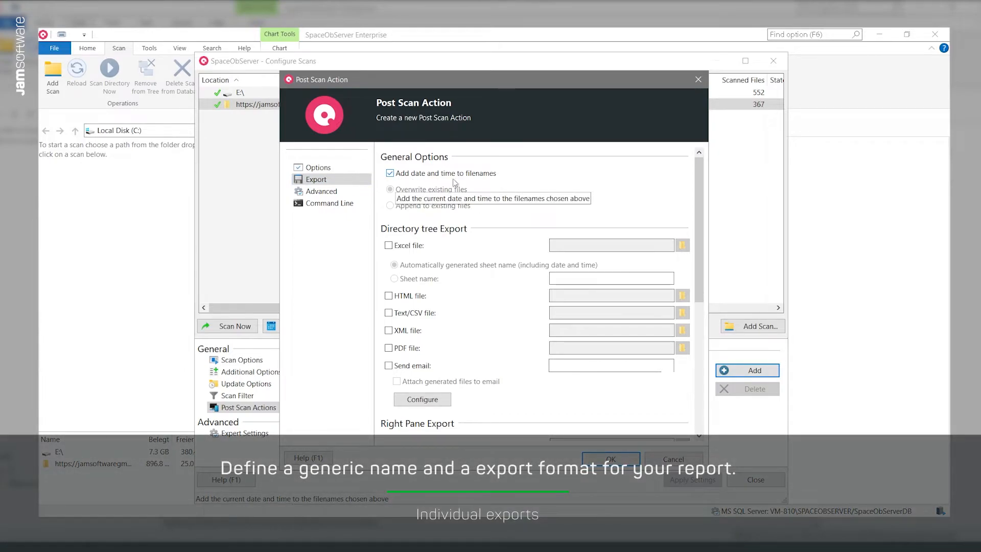
mouse_move(532, 255)
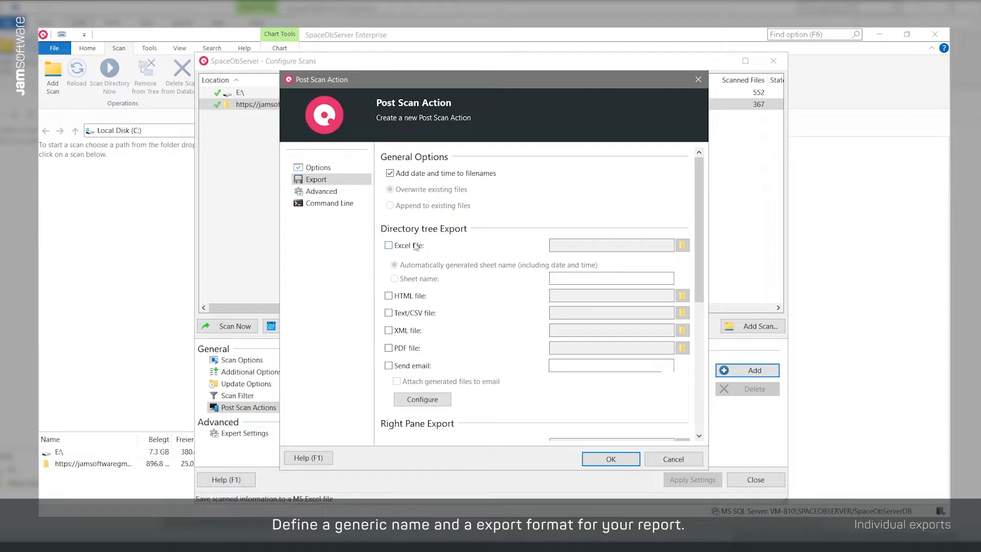
left_click(682, 245)
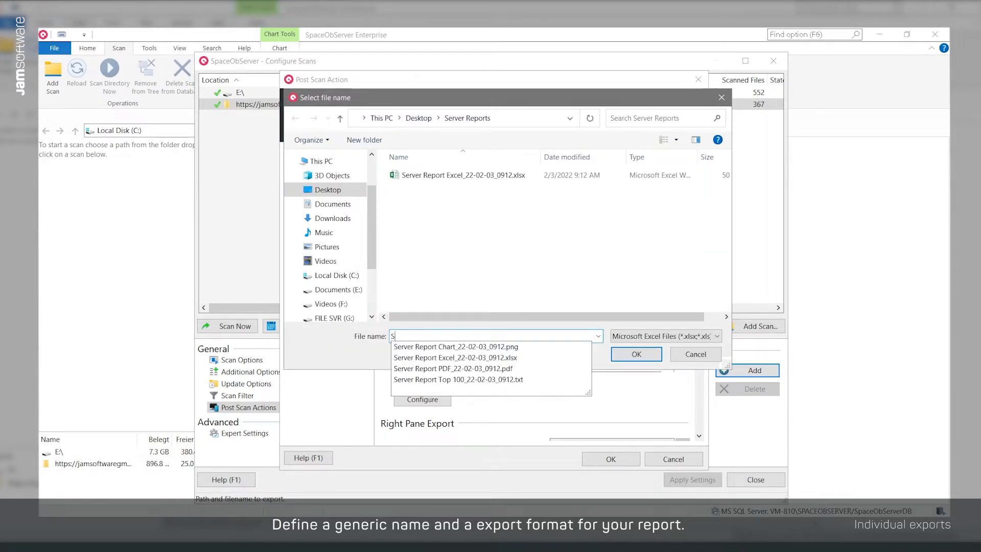
type("Server Report Excel")
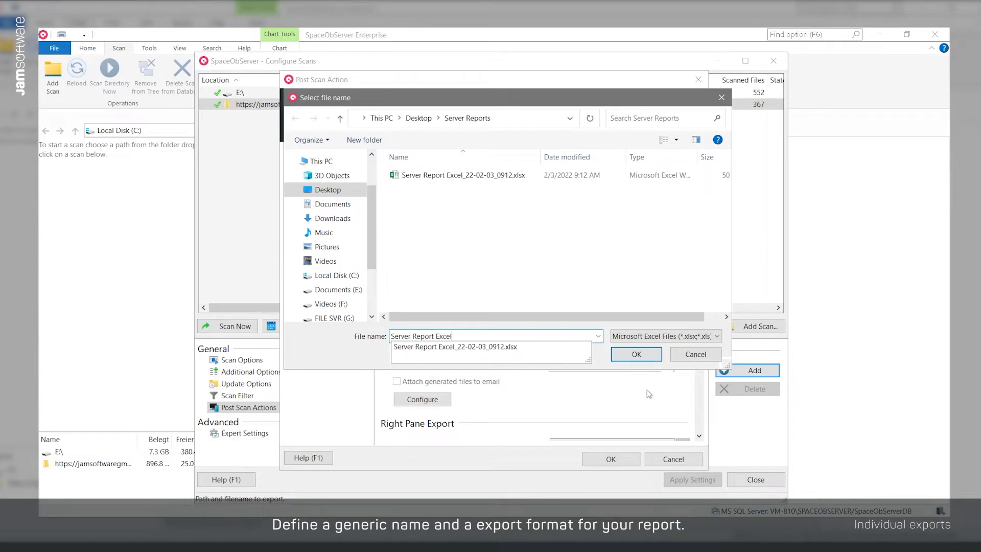
left_click(635, 353)
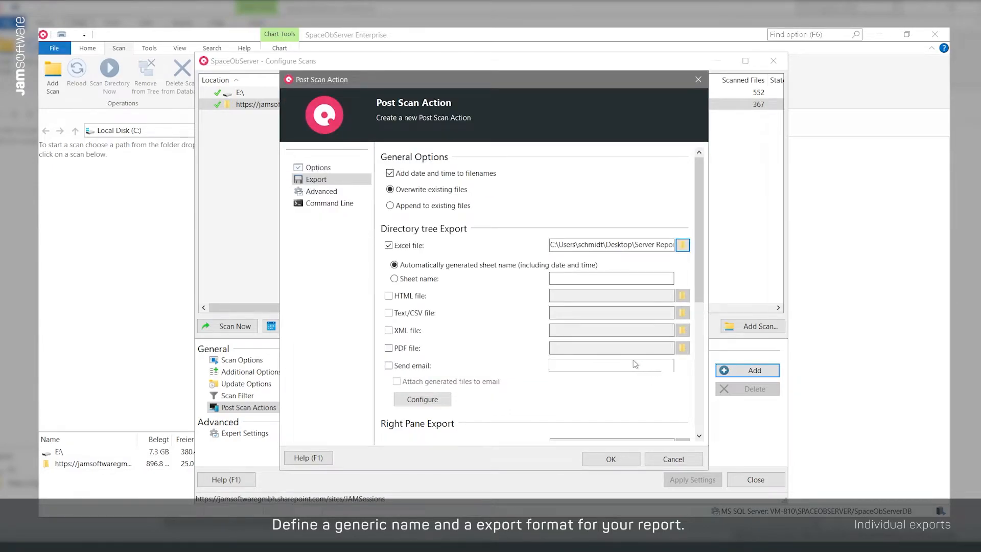
Also export a PDF named Server Report PDF and enable sending email
left_click(388, 347)
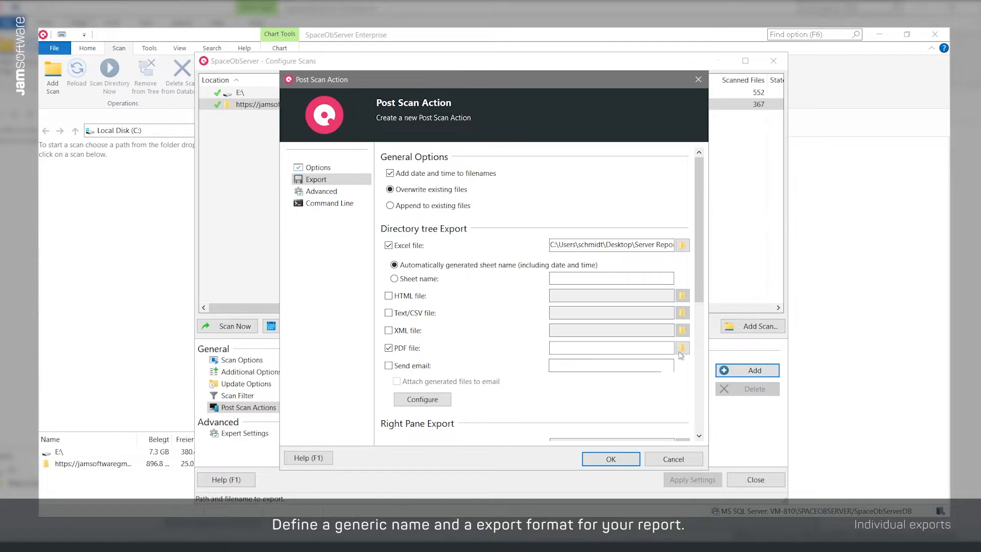
left_click(683, 347)
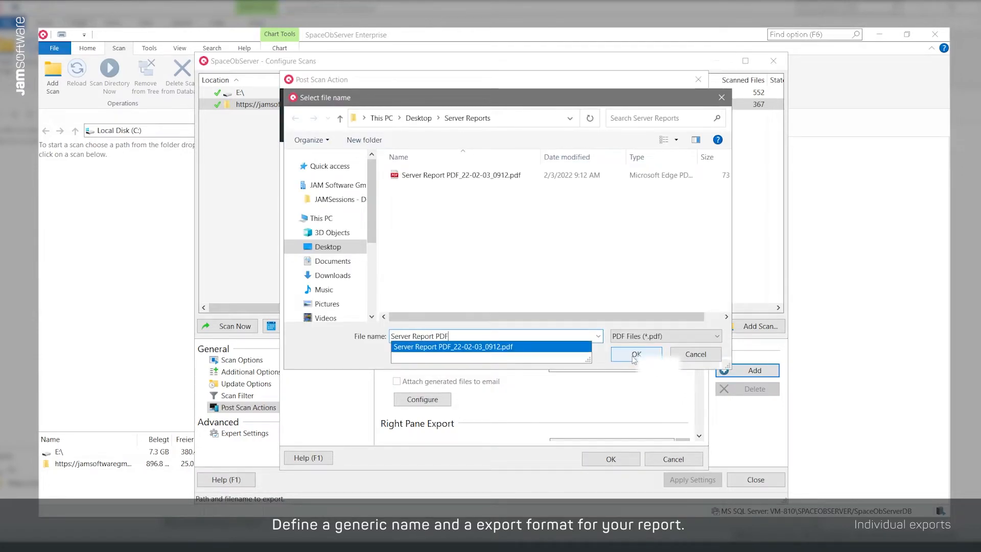
left_click(636, 354)
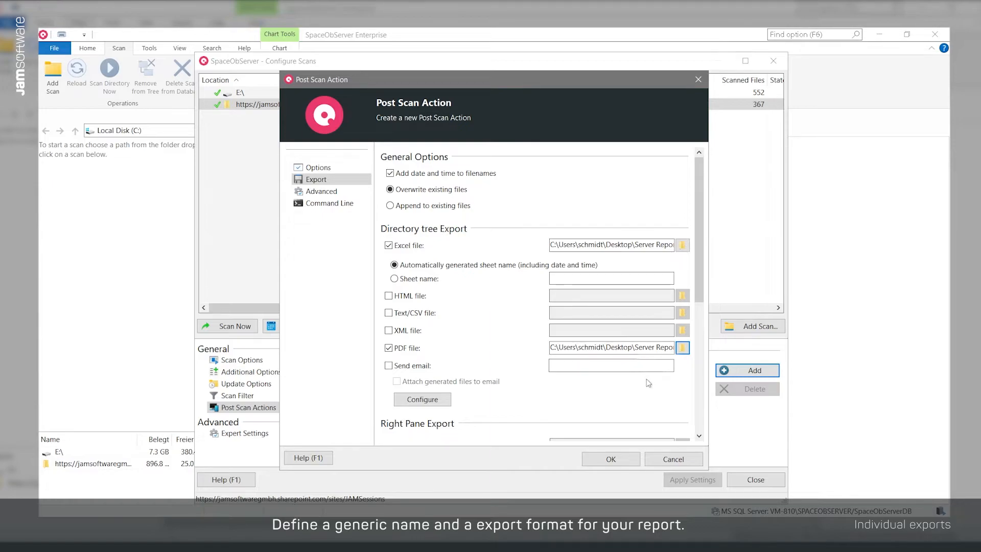
left_click(388, 364)
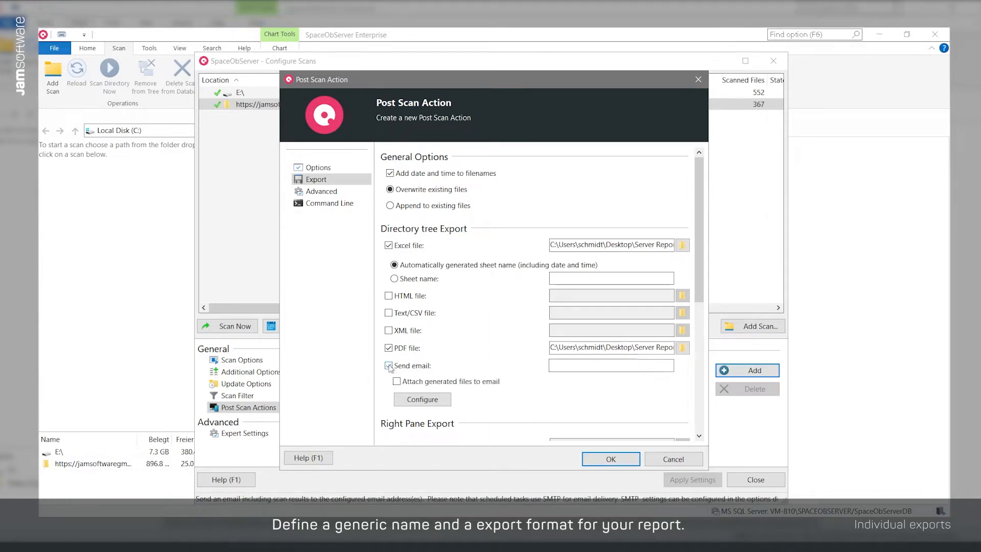
left_click(388, 365)
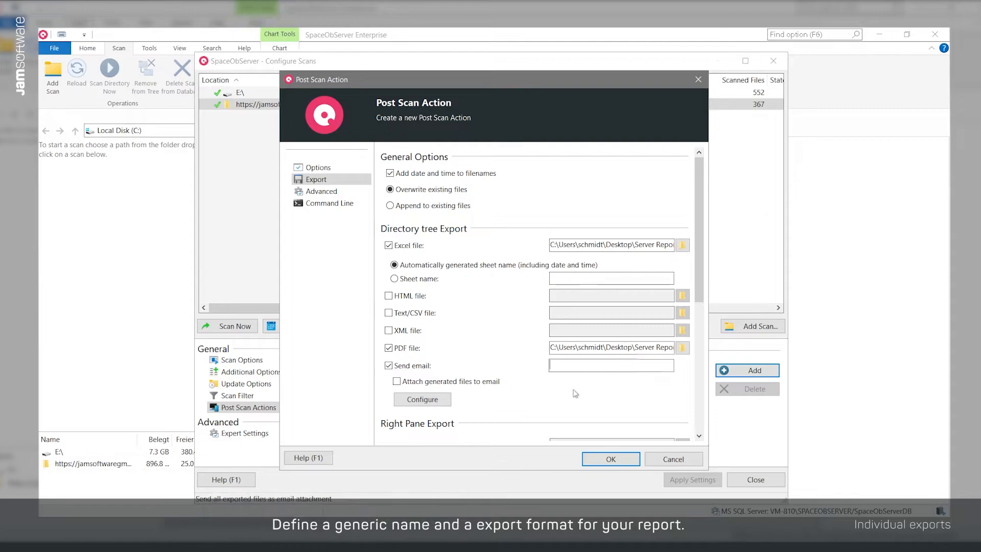
type("example@mail.com")
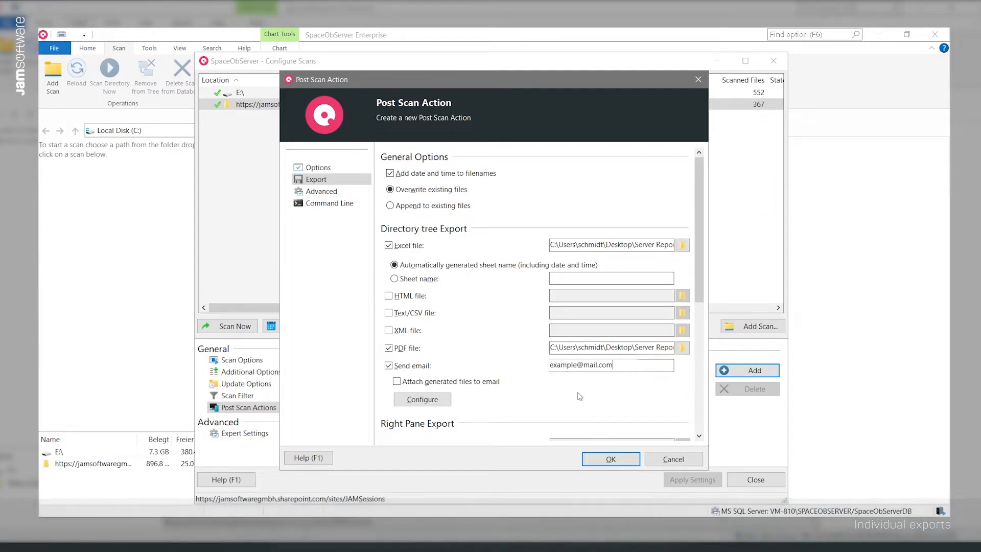
Export the Top 100 files list as Server Report Top 100 in Server Reports
scroll("down", 3)
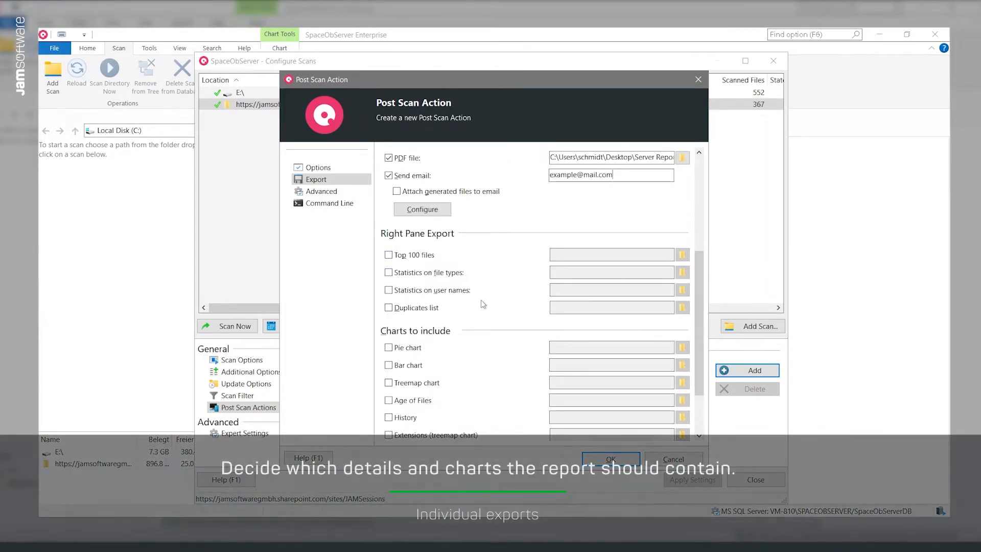
left_click(388, 256)
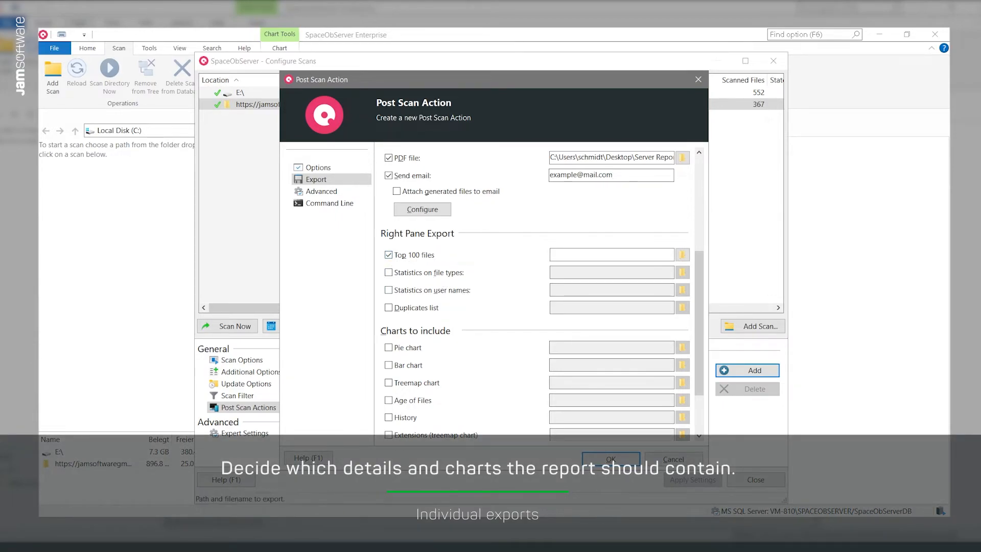
left_click(682, 254)
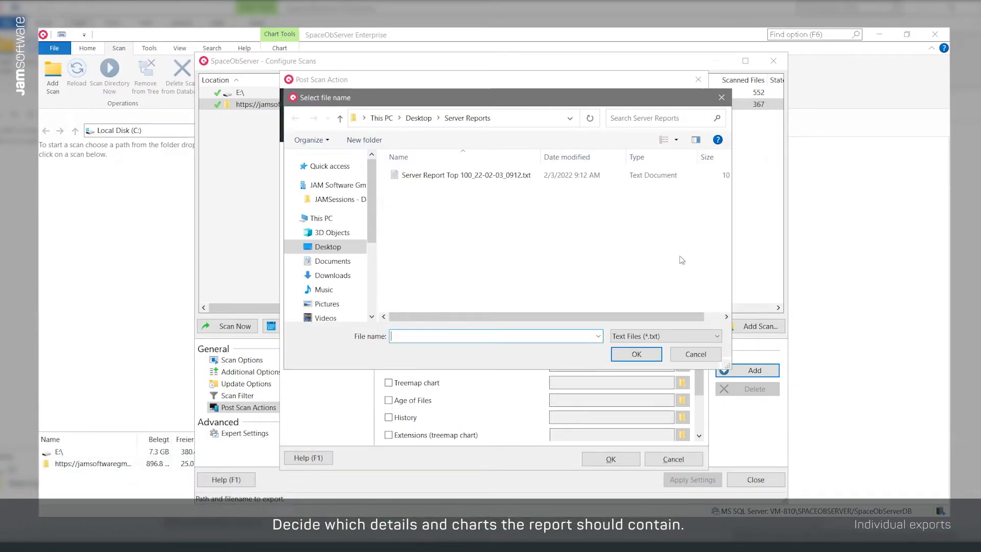
type("Server Report Top 100")
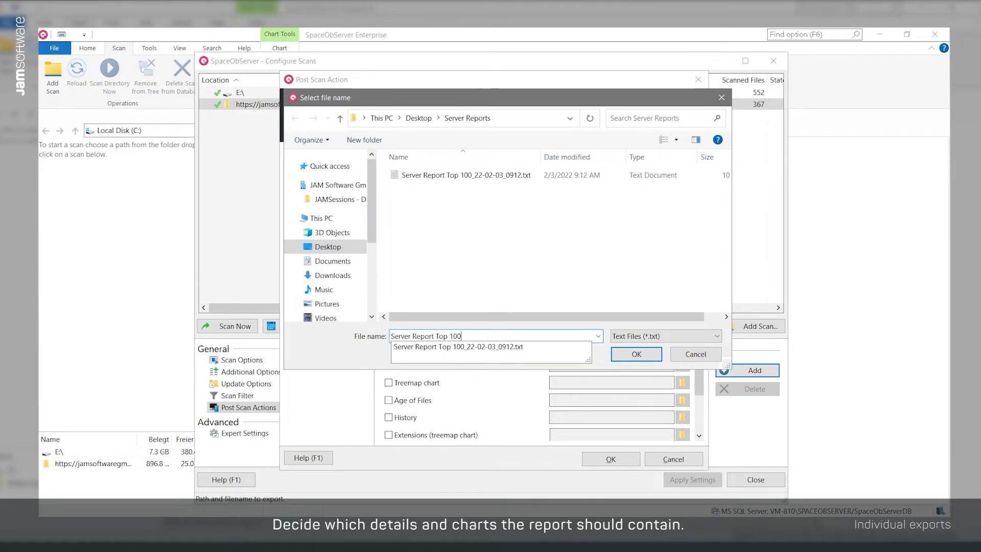
left_click(636, 353)
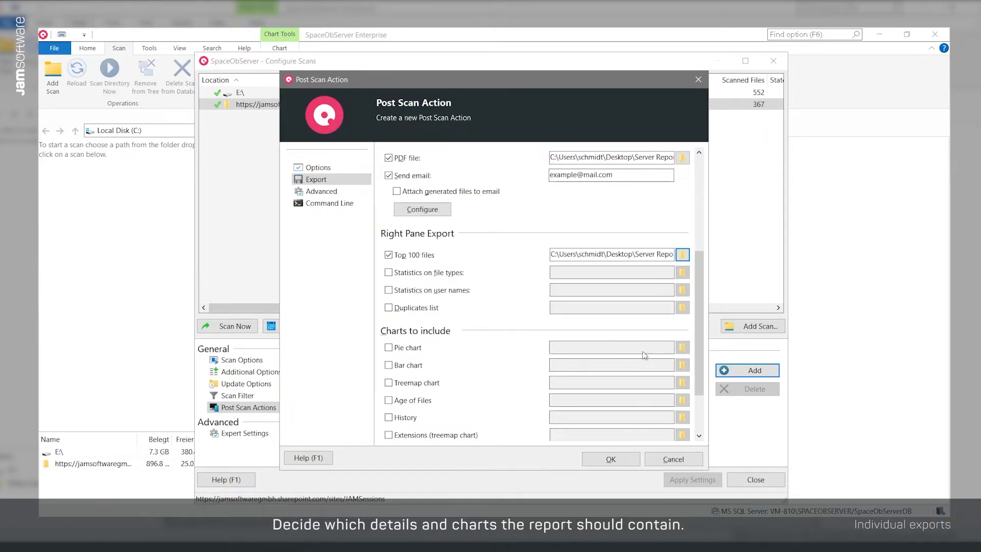
Include a bar chart saved as a PNG named Server Report Chart
scroll("down", 3)
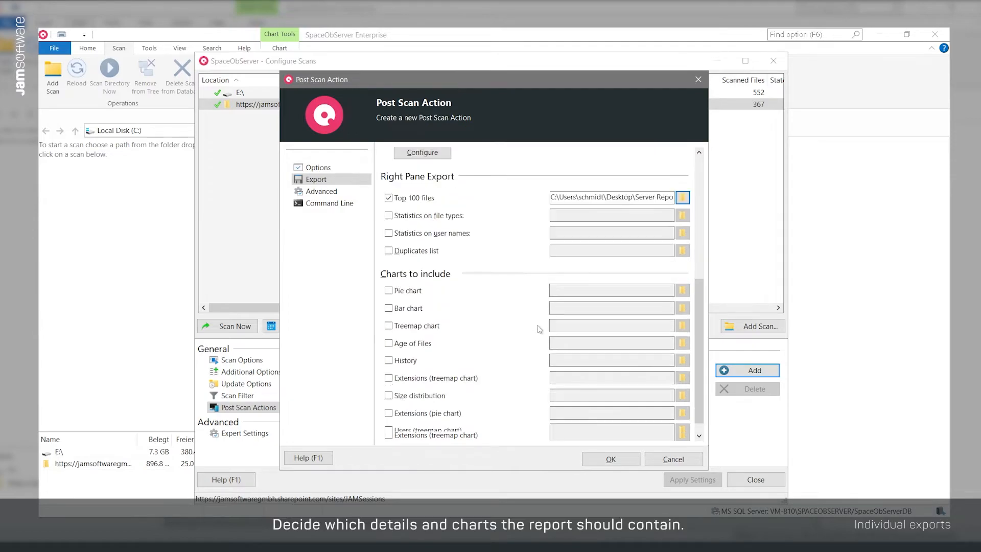
scroll("down", 3)
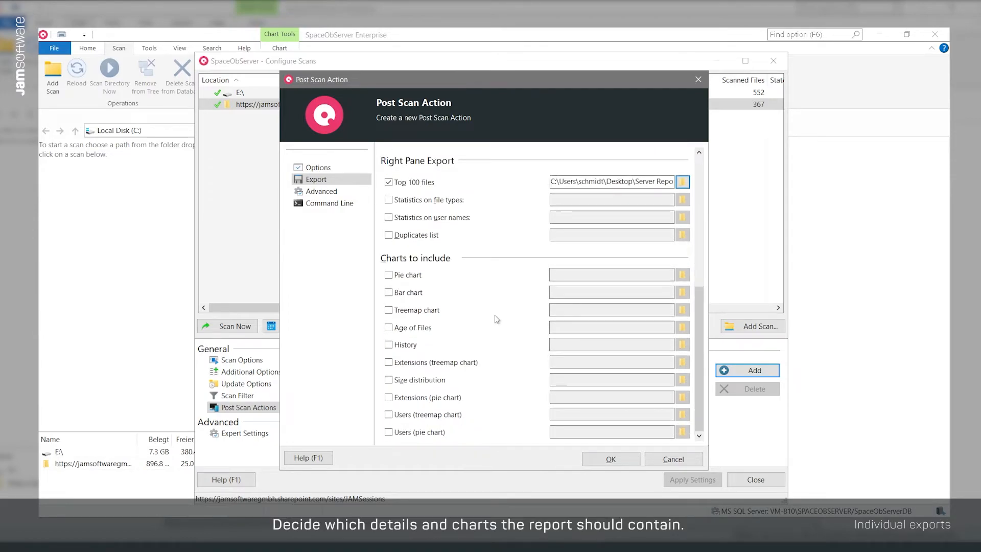
mouse_move(502, 384)
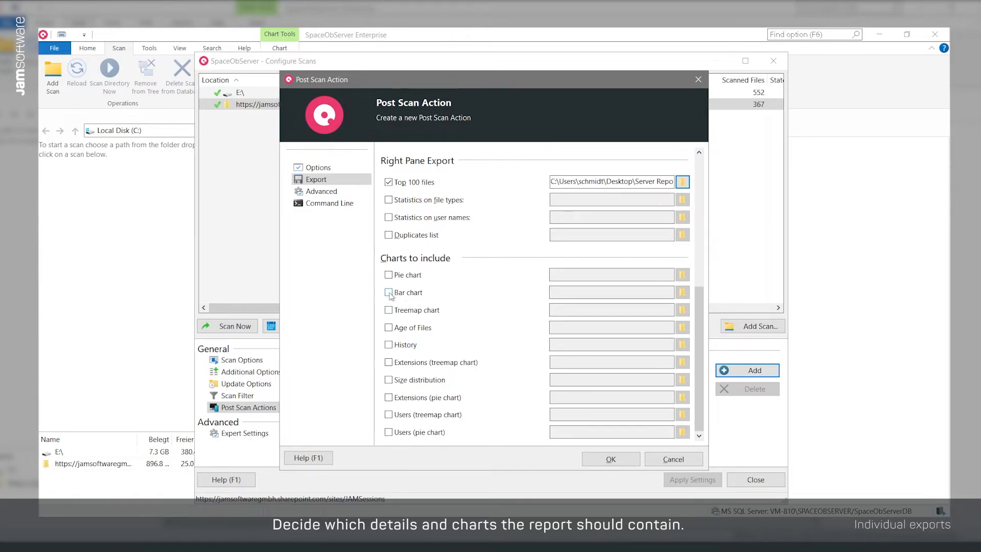
left_click(682, 182)
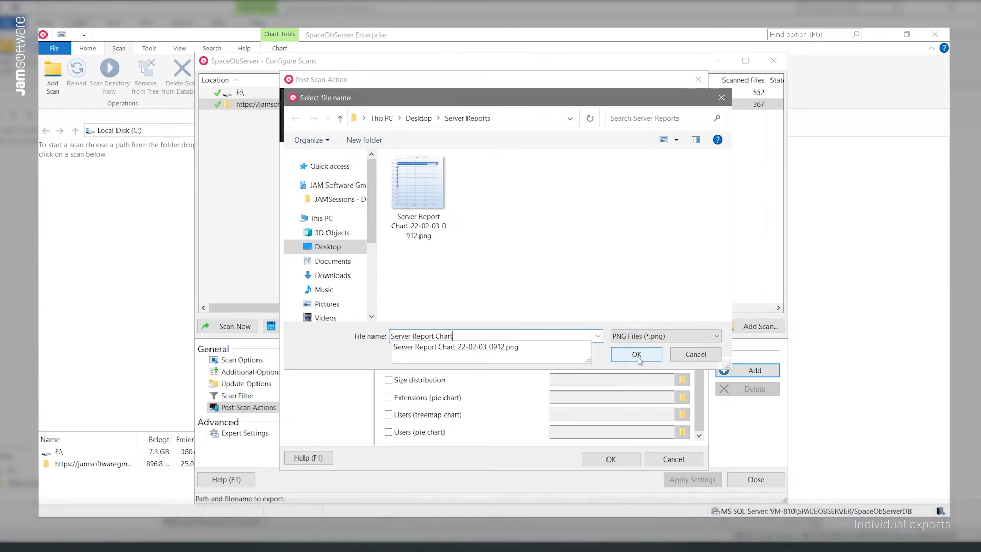
left_click(636, 353)
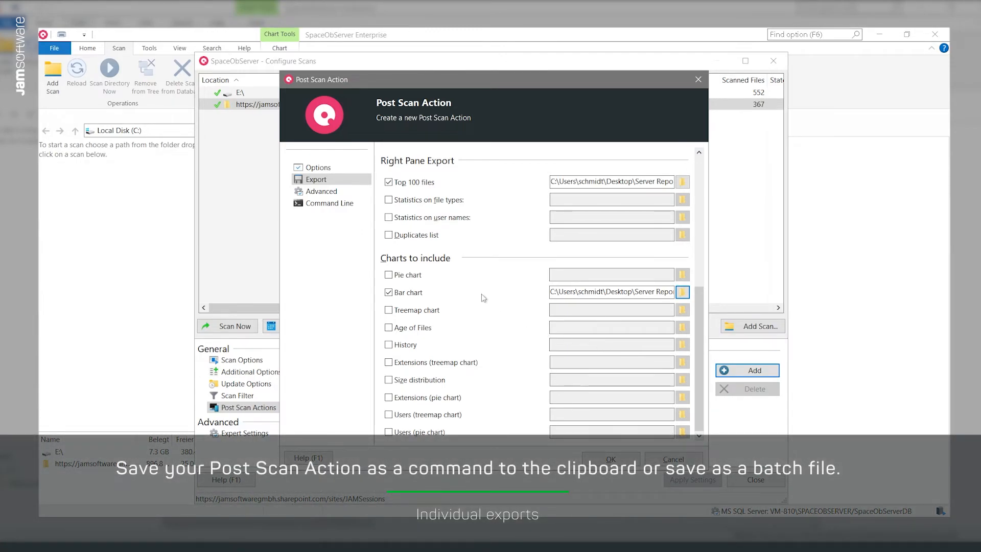
View the generated command line listing the email, Excel, PDF, top-100 and bar chart exports
left_click(329, 202)
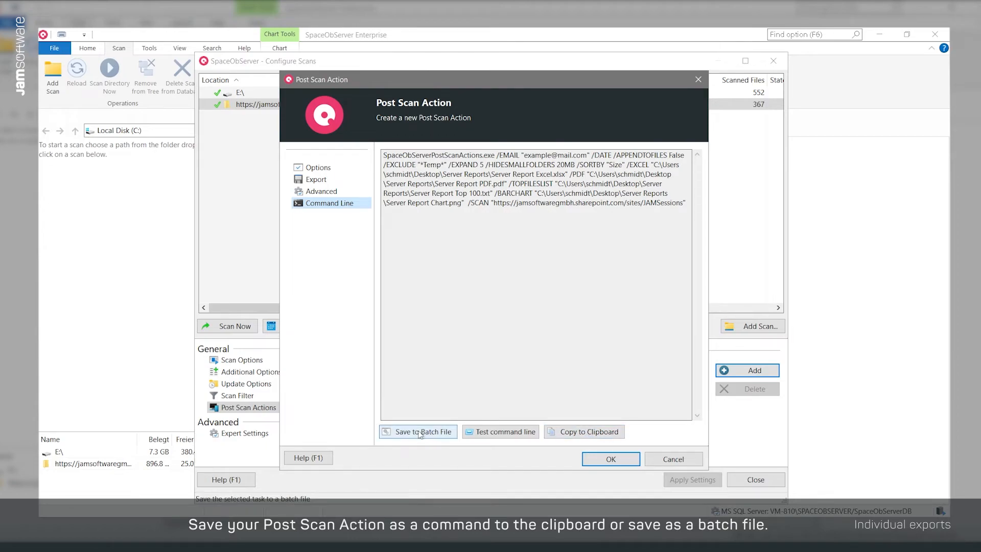
mouse_move(420, 432)
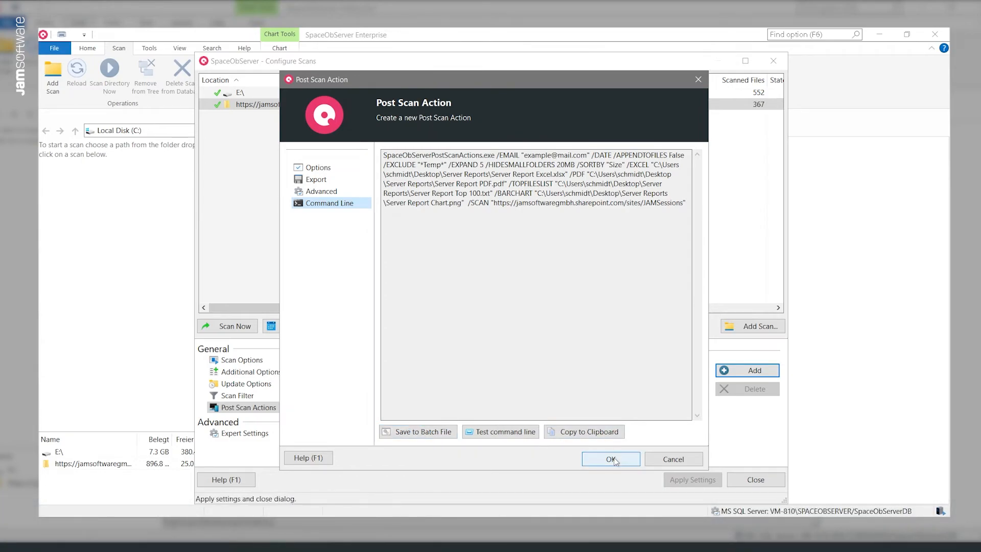
Confirm the new action under the name 'Disk Space Overview Action' so it appears in Configure Scans
left_click(609, 458)
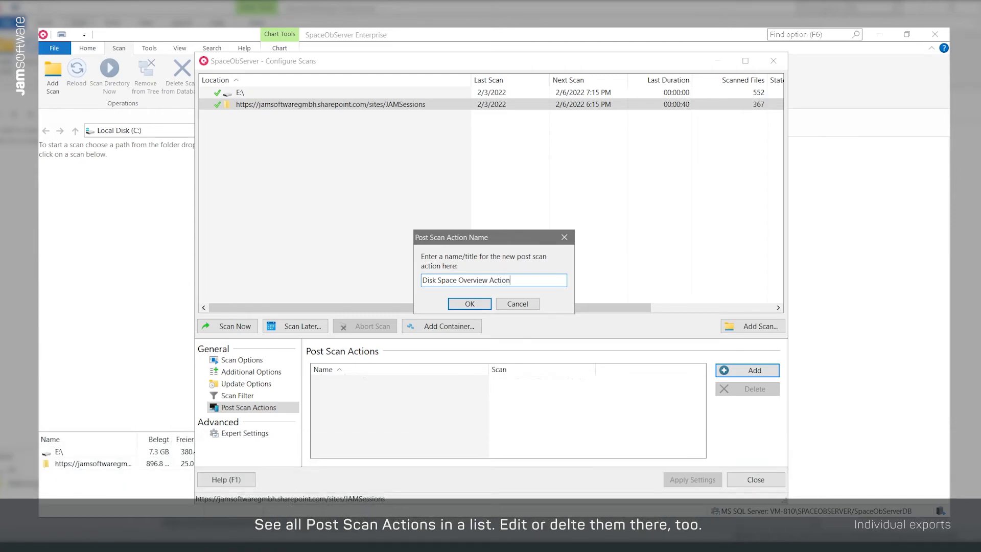
left_click(469, 303)
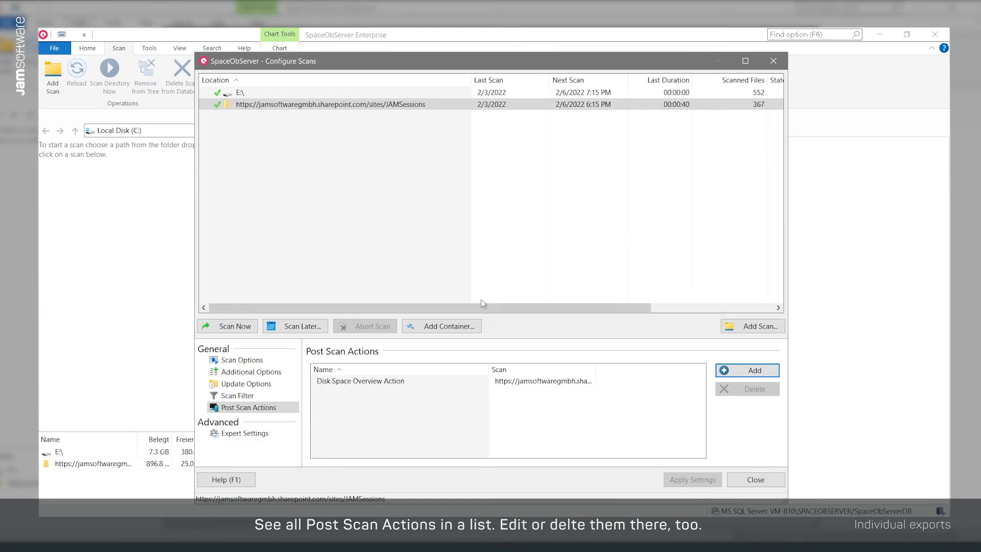
left_click(746, 371)
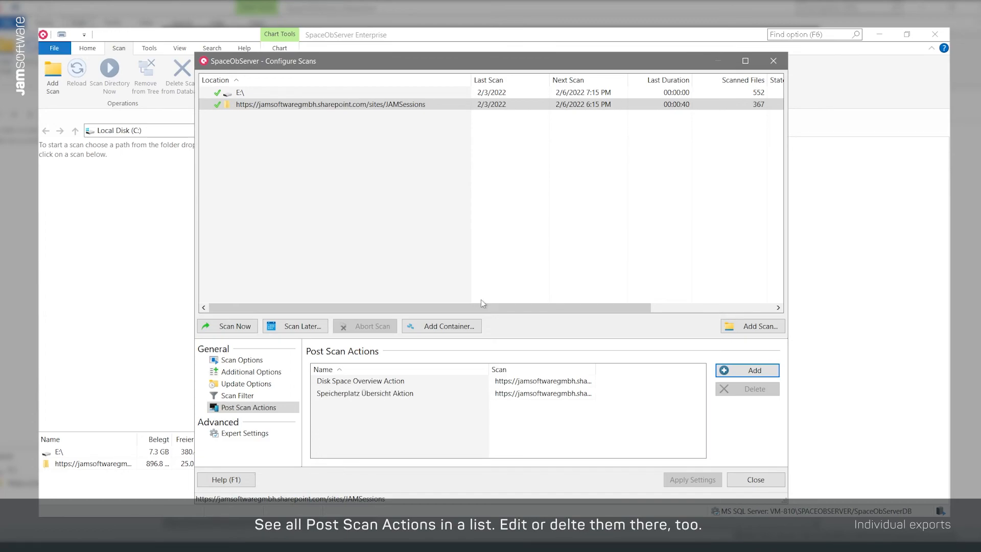